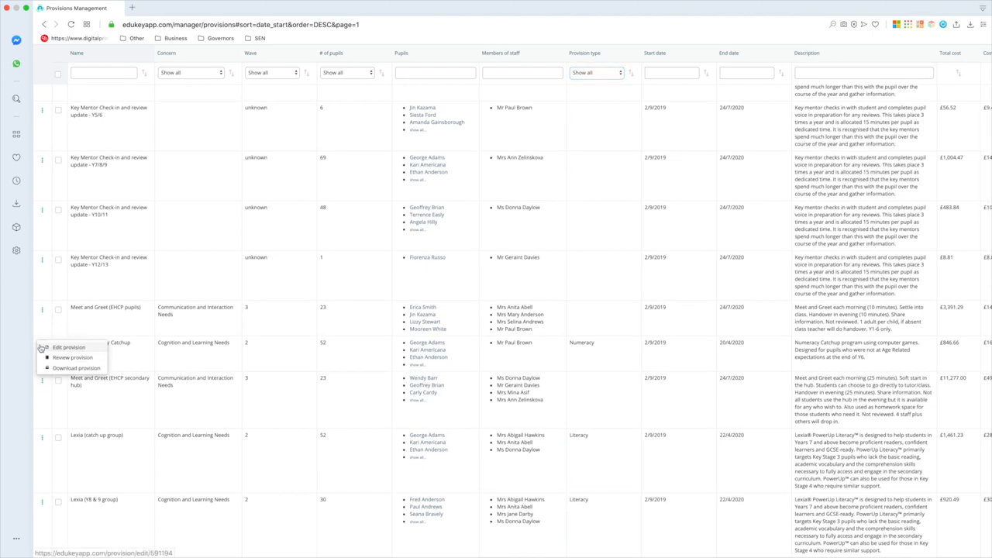
- Open the Emile Numeracy Catchup provision's edit form from its row action menu
left_click(68, 347)
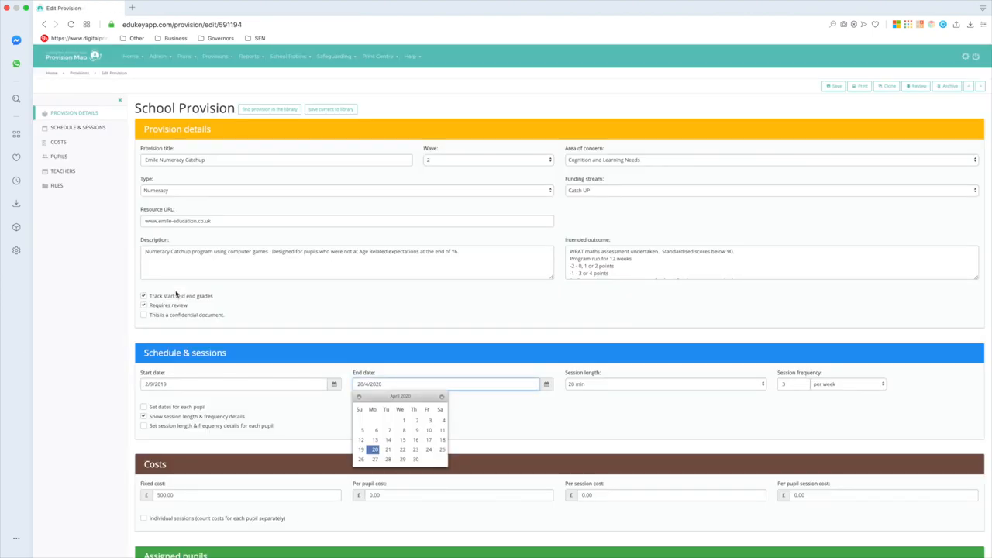
left_click(183, 220)
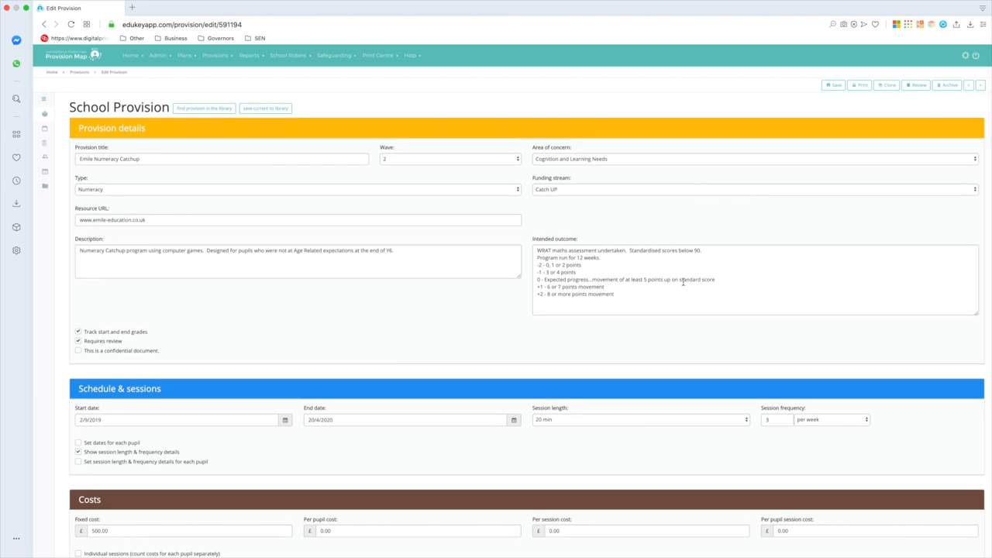
scroll("down", 3)
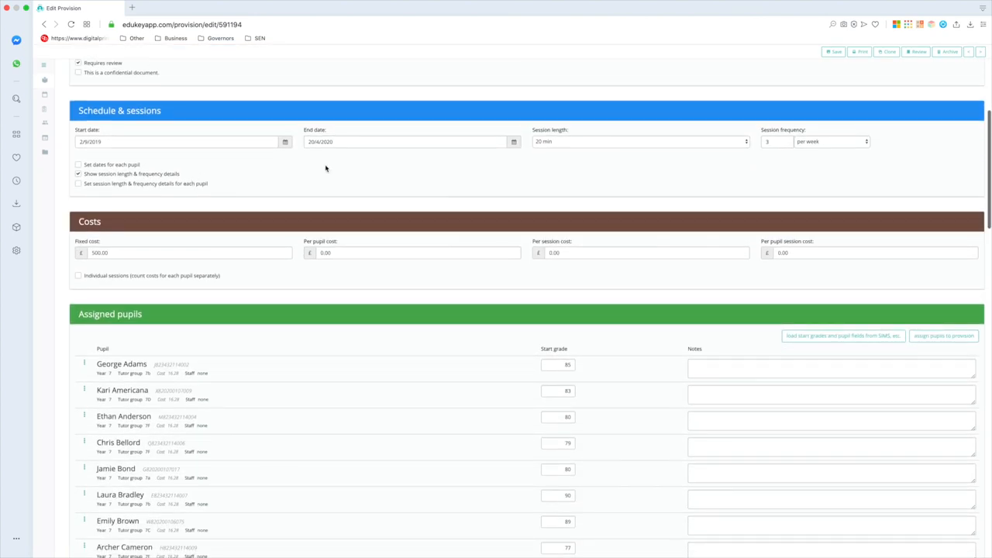